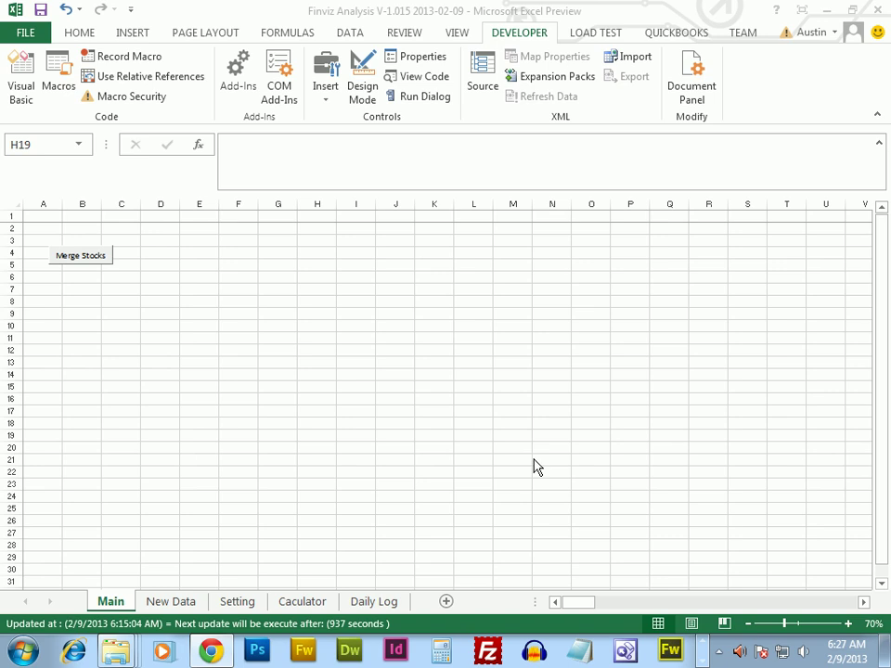
mouse_move(499, 461)
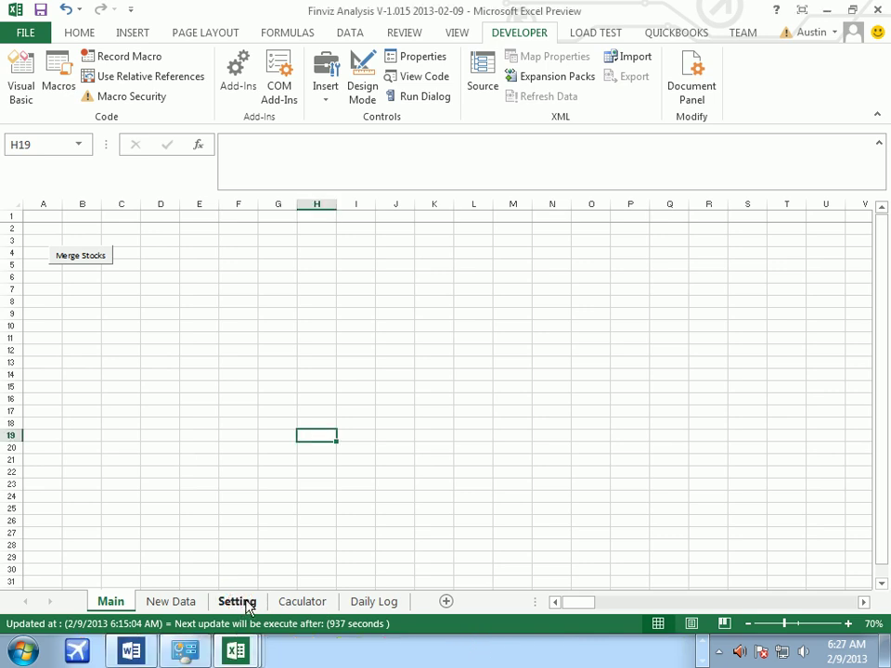
- Review the Setting sheet's 6:30 AM start time and G:\MergeStocks\ storage location
left_click(237, 601)
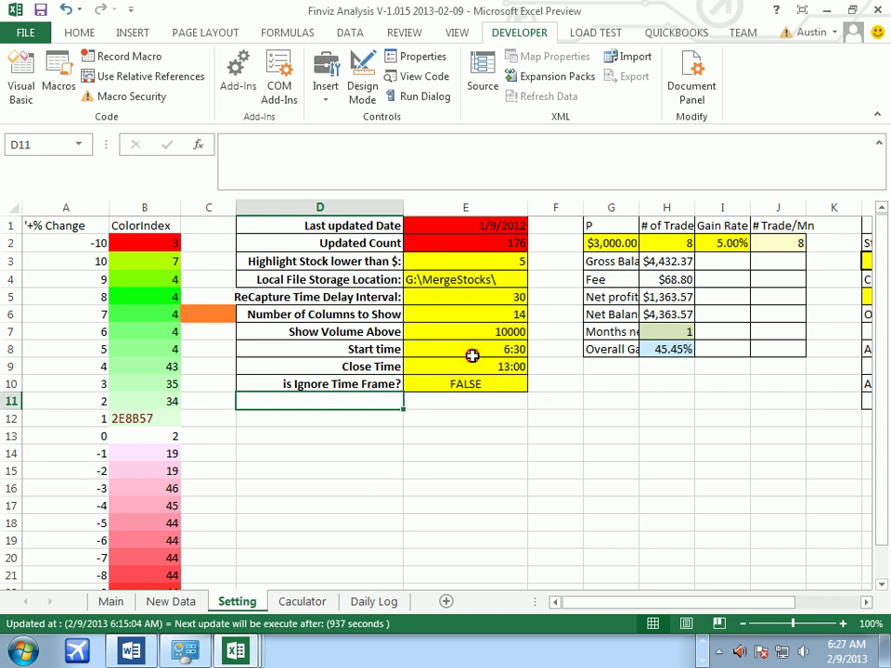
left_click(465, 348)
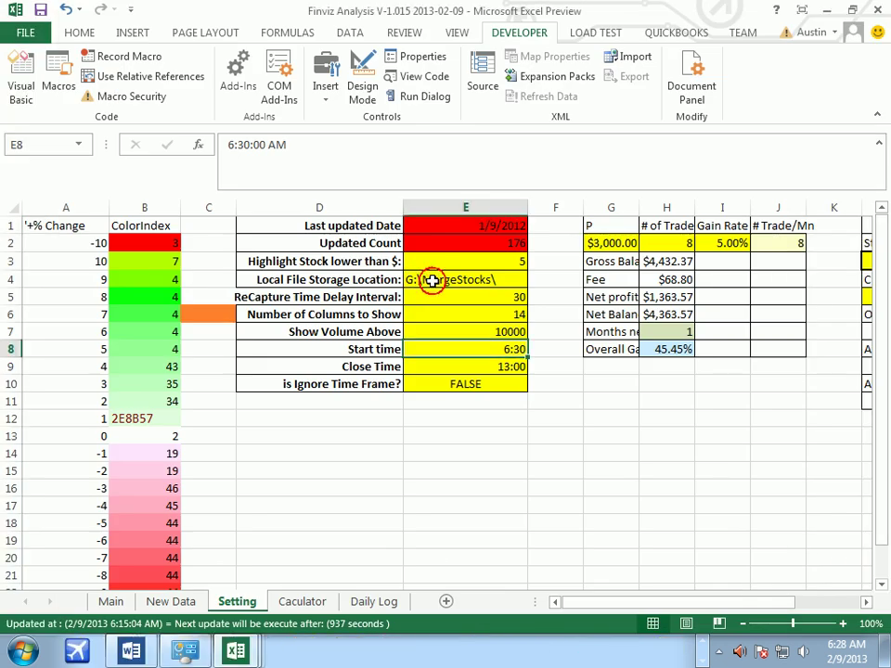
left_click(465, 280)
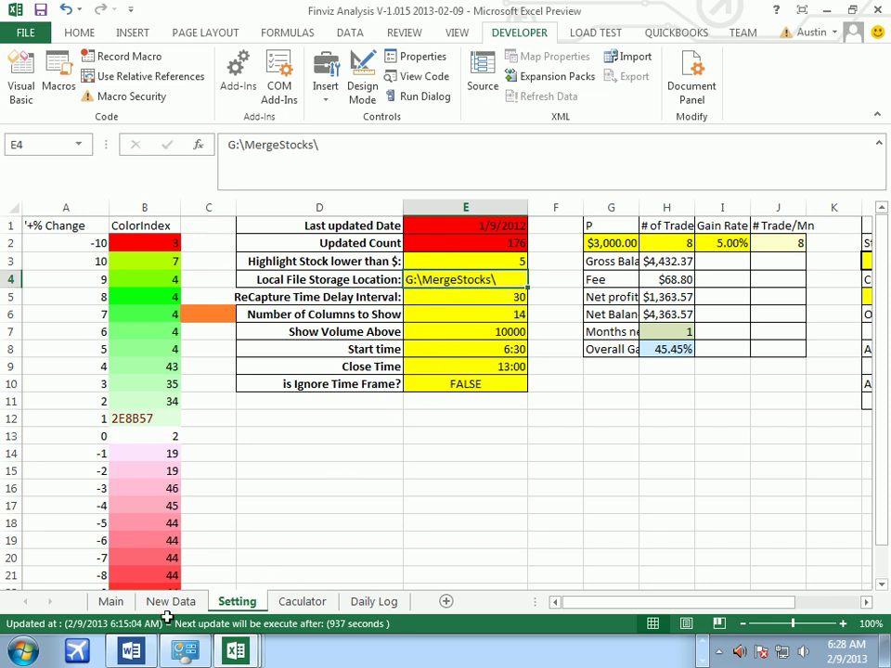
left_click(171, 601)
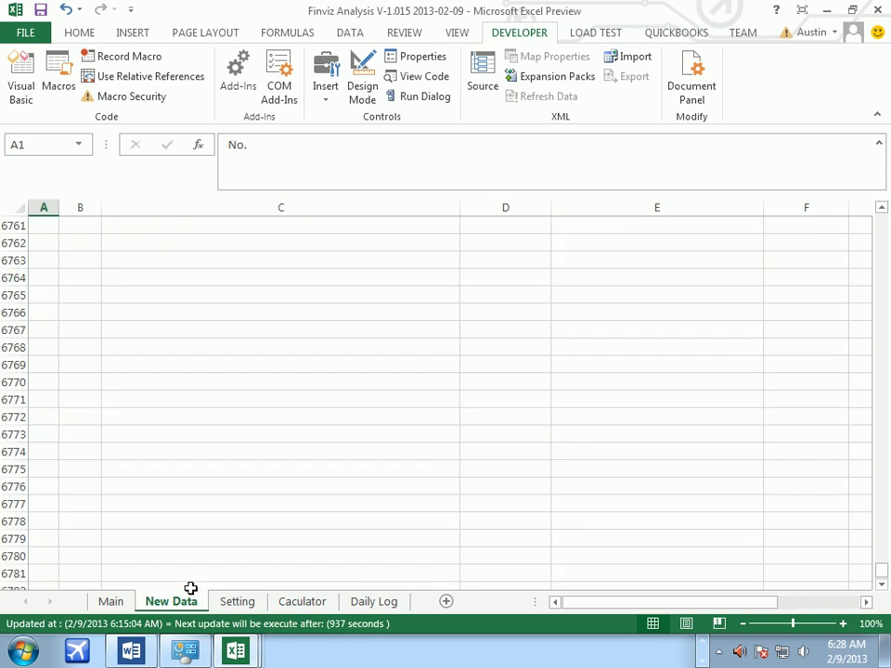
left_click(236, 601)
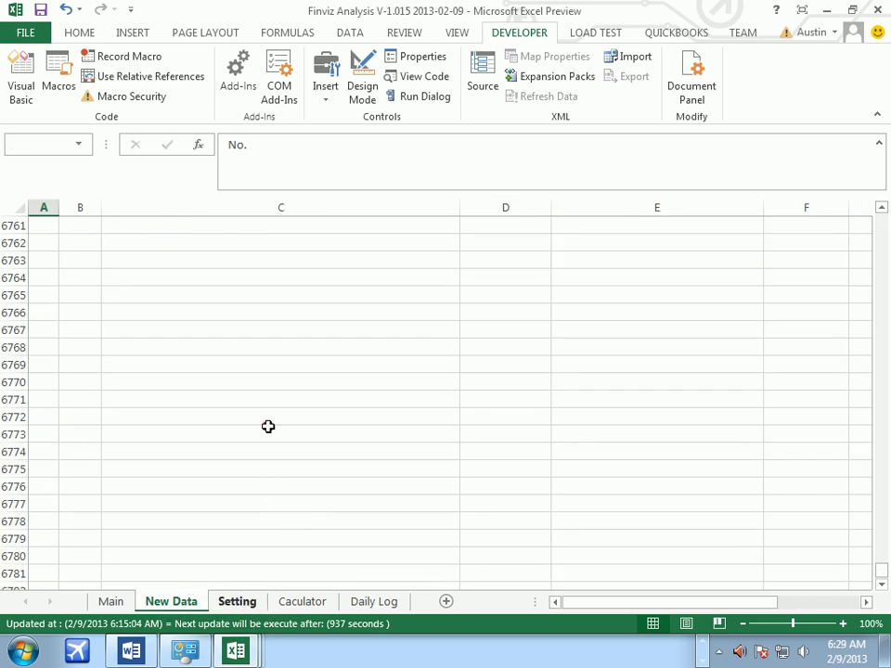
left_click(237, 602)
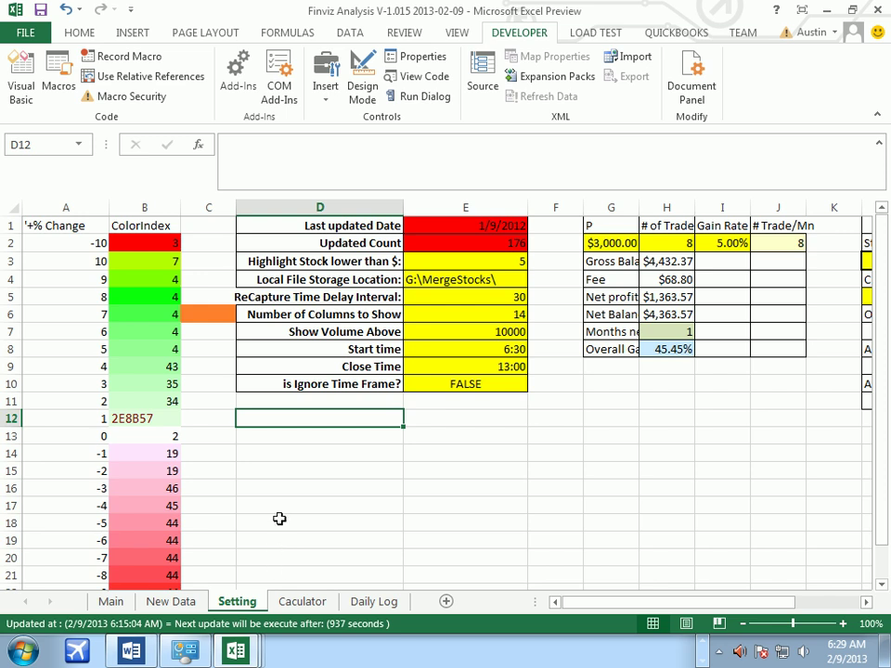
mouse_move(176, 584)
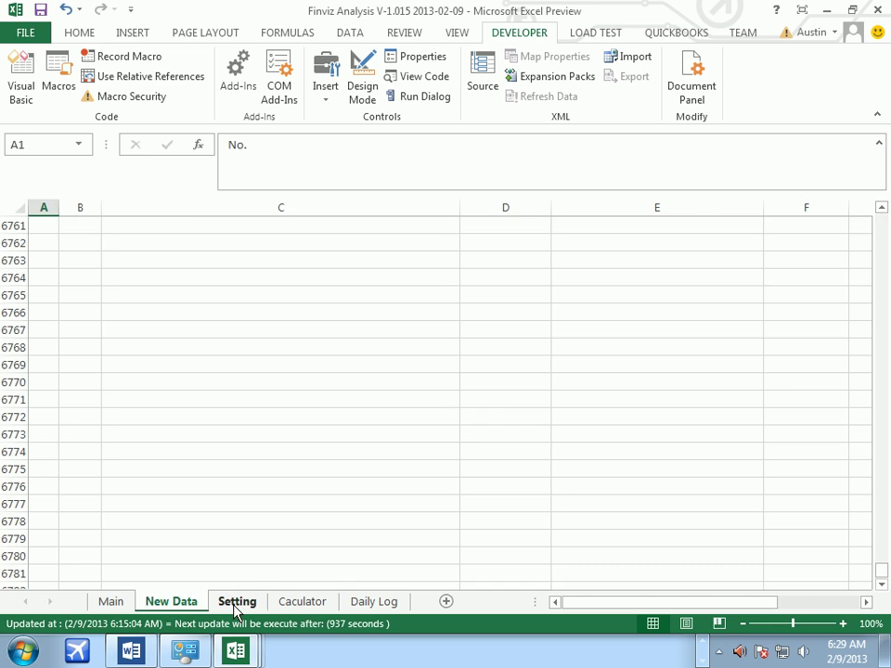
left_click(280, 556)
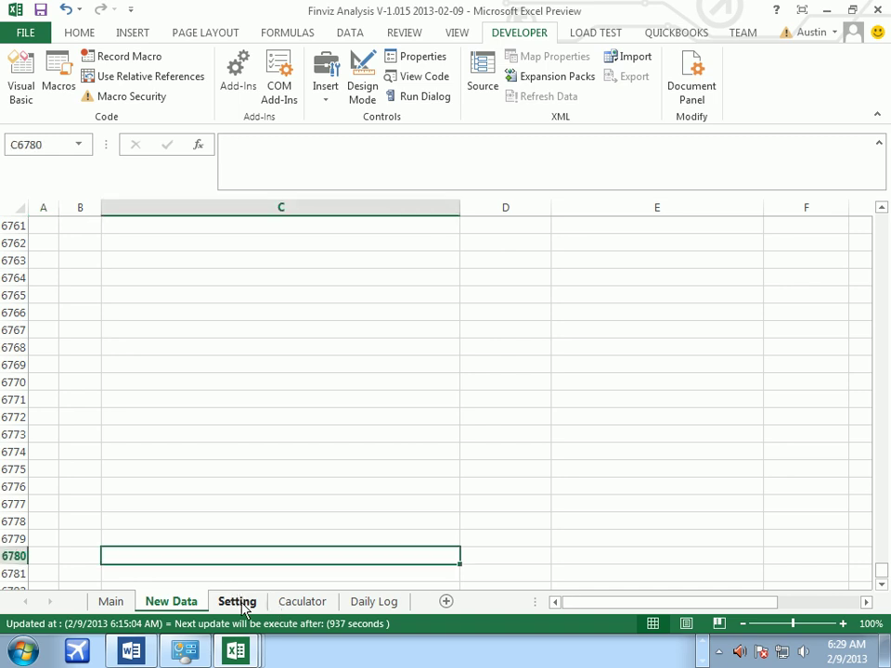
left_click(237, 601)
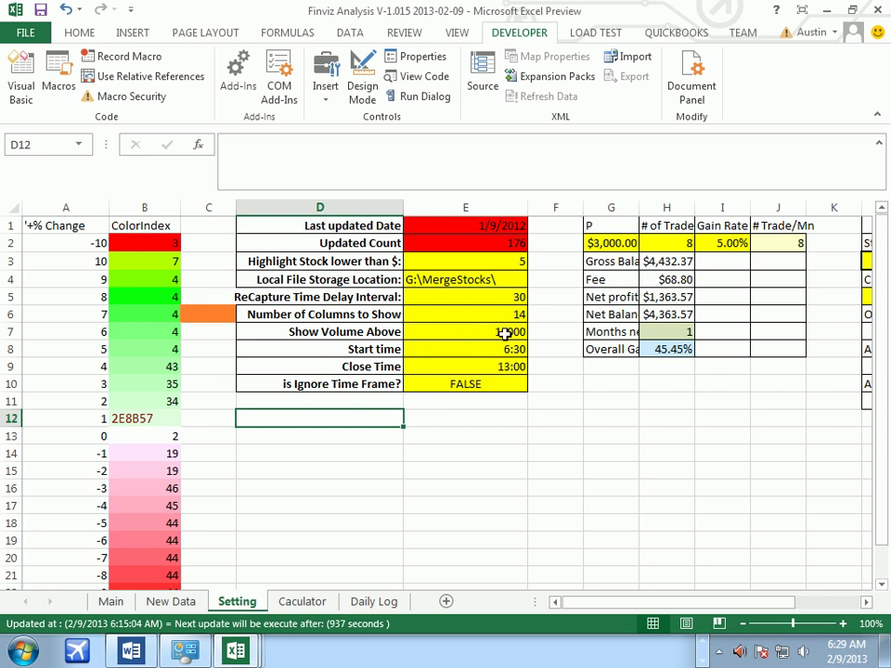
- Check the 30-second recapture delay interval, then return to the Main sheet
left_click(465, 297)
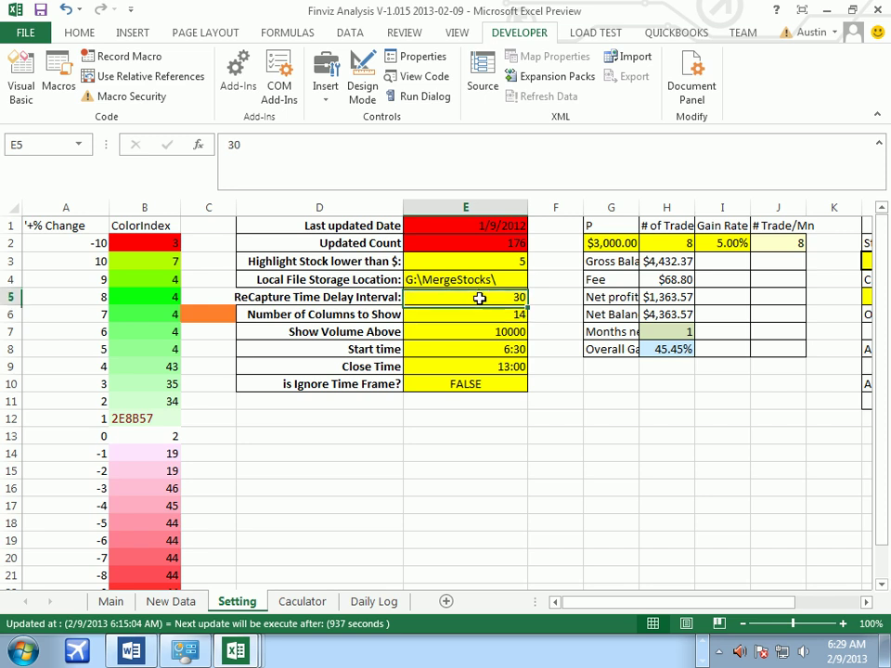
left_click(472, 261)
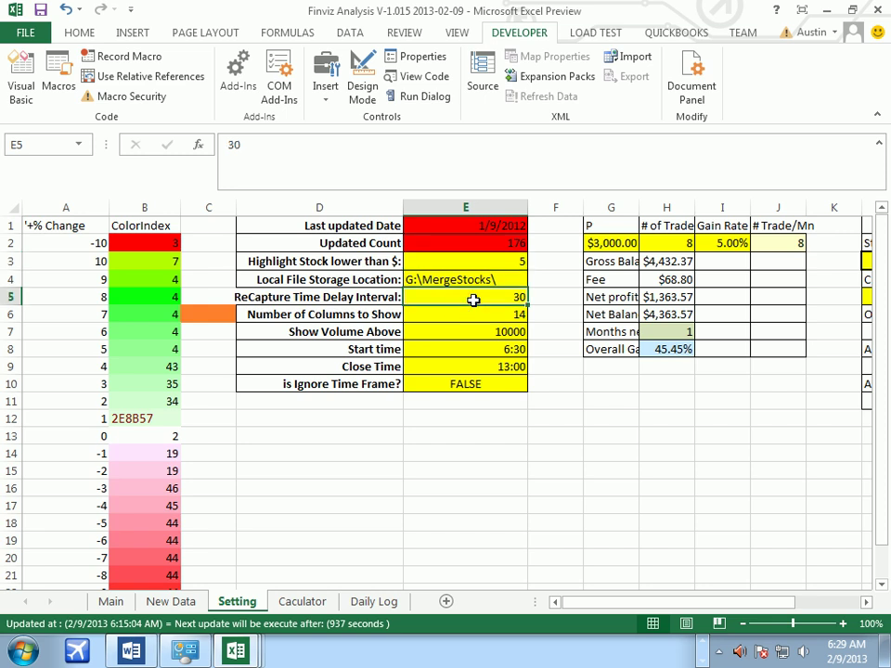
mouse_move(471, 318)
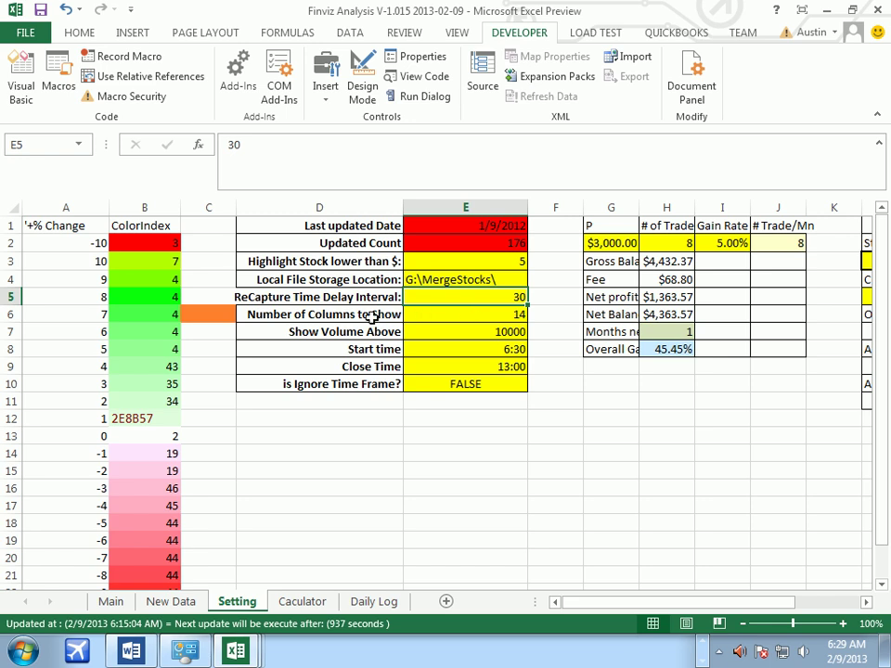
mouse_move(427, 314)
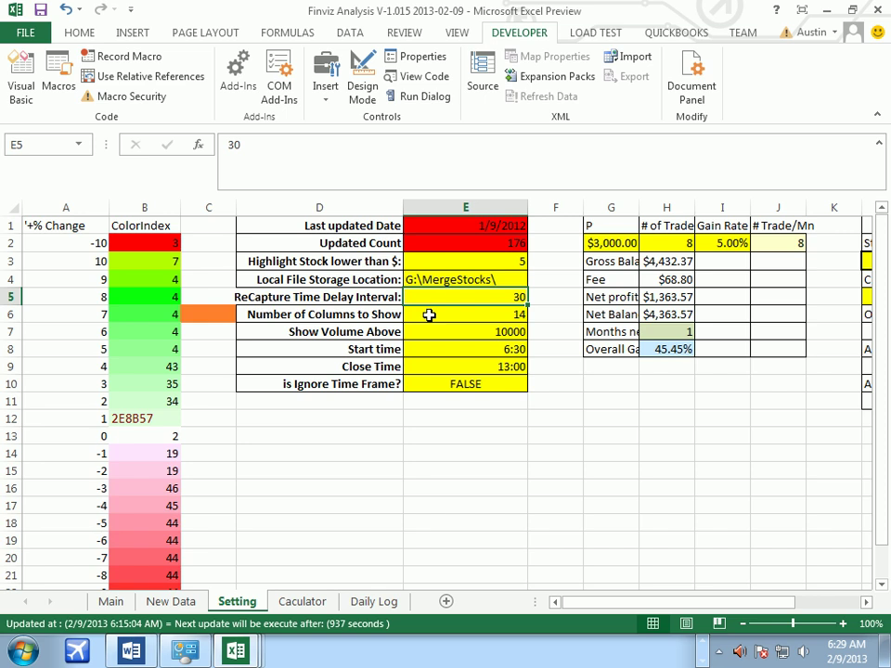
mouse_move(439, 331)
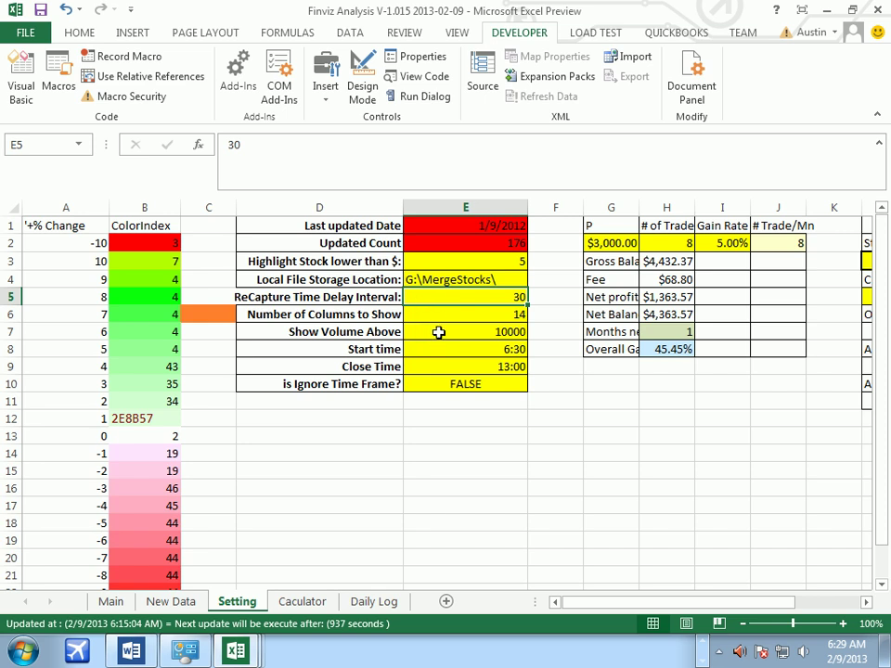
left_click(465, 331)
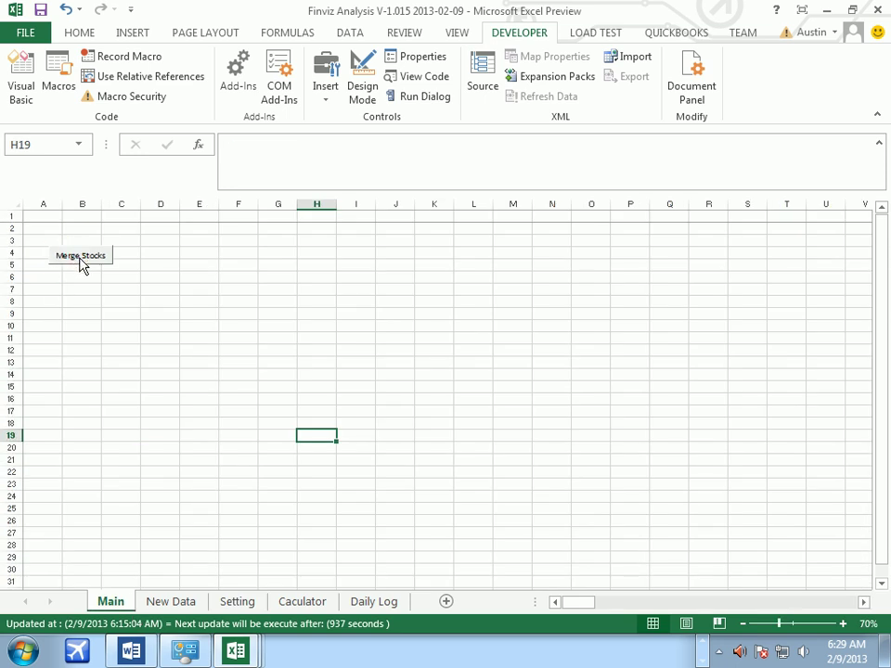
left_click(834, 647)
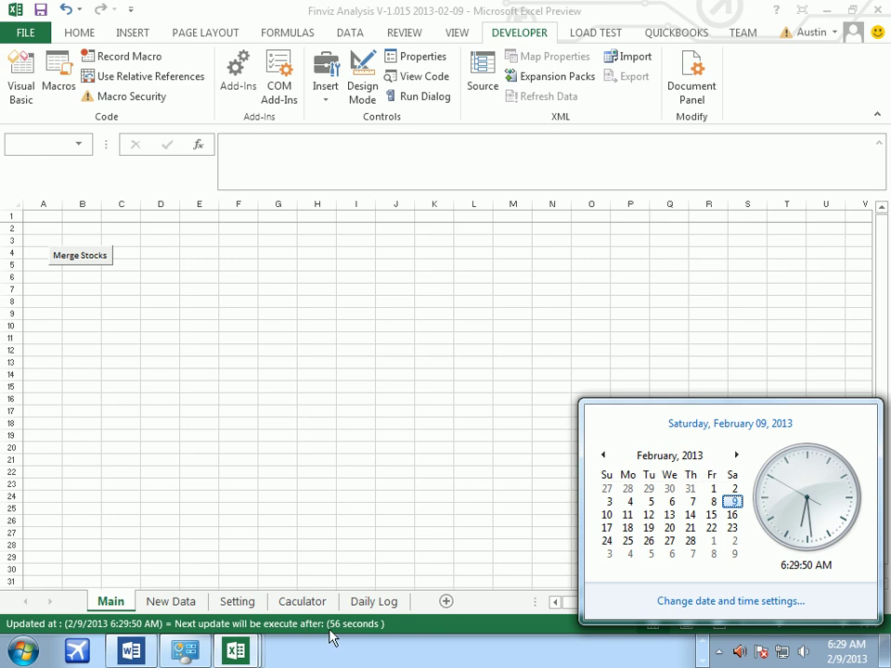
mouse_move(46, 631)
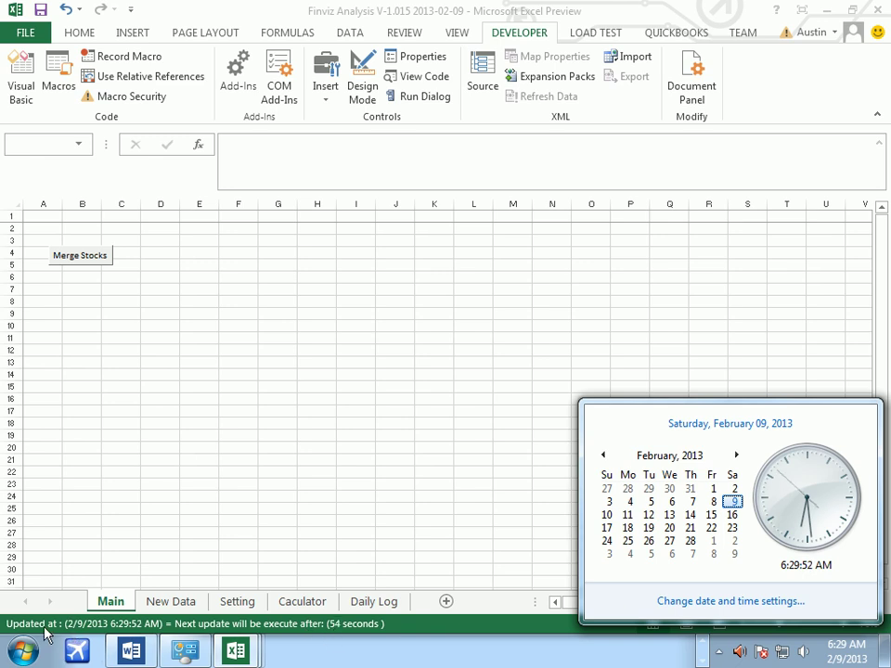
mouse_move(74, 636)
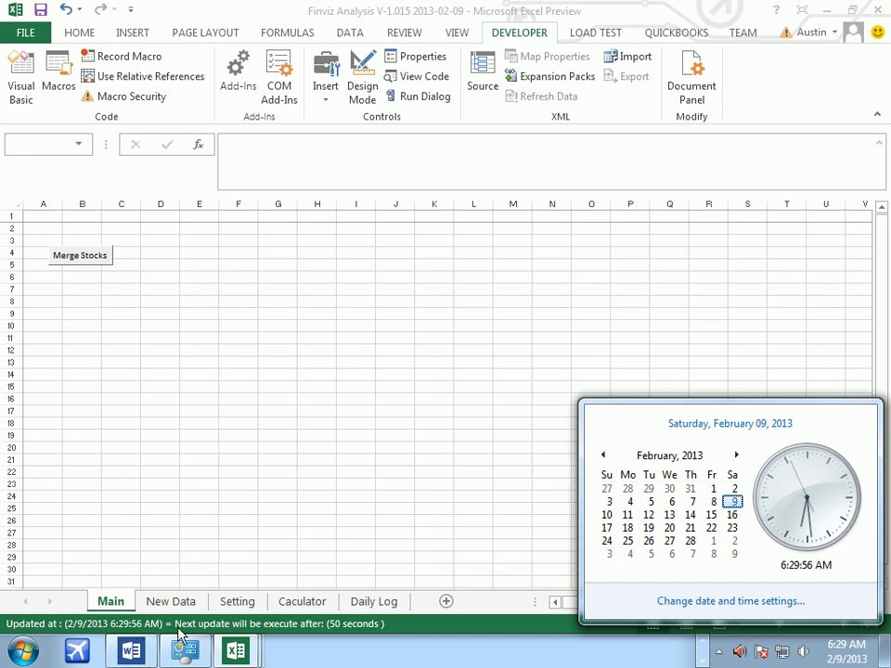
mouse_move(316, 641)
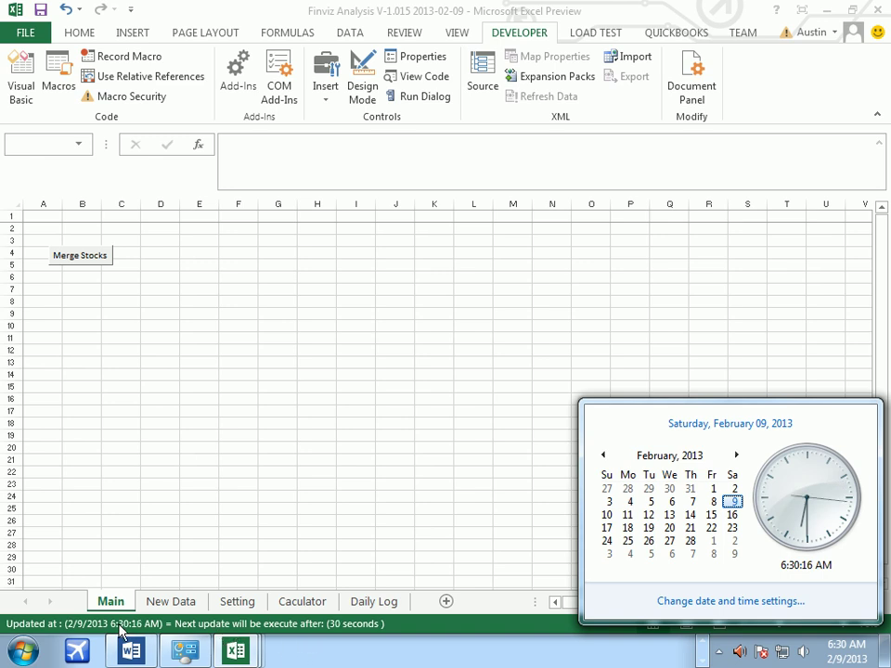
mouse_move(334, 624)
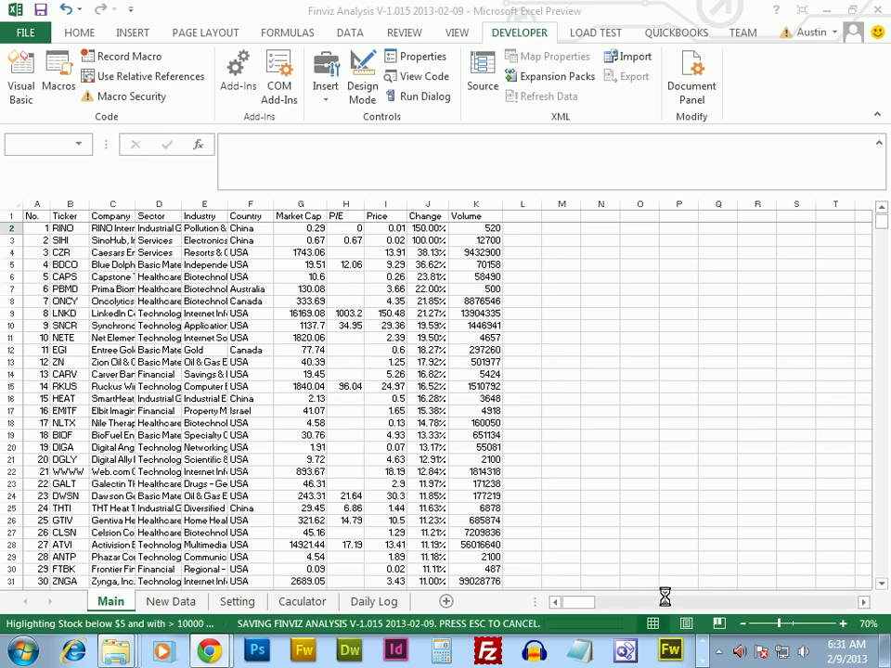
mouse_move(612, 558)
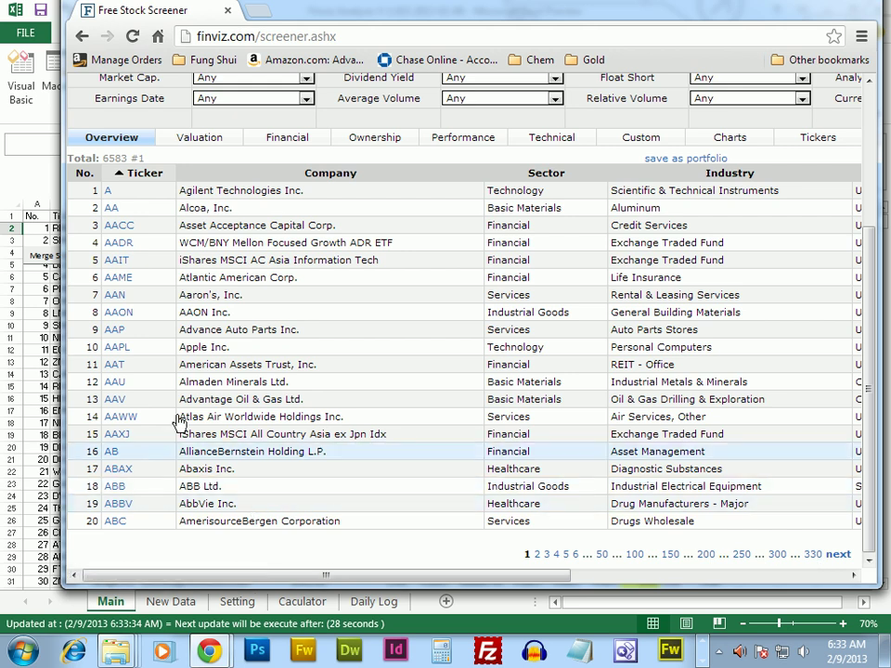
mouse_move(362, 566)
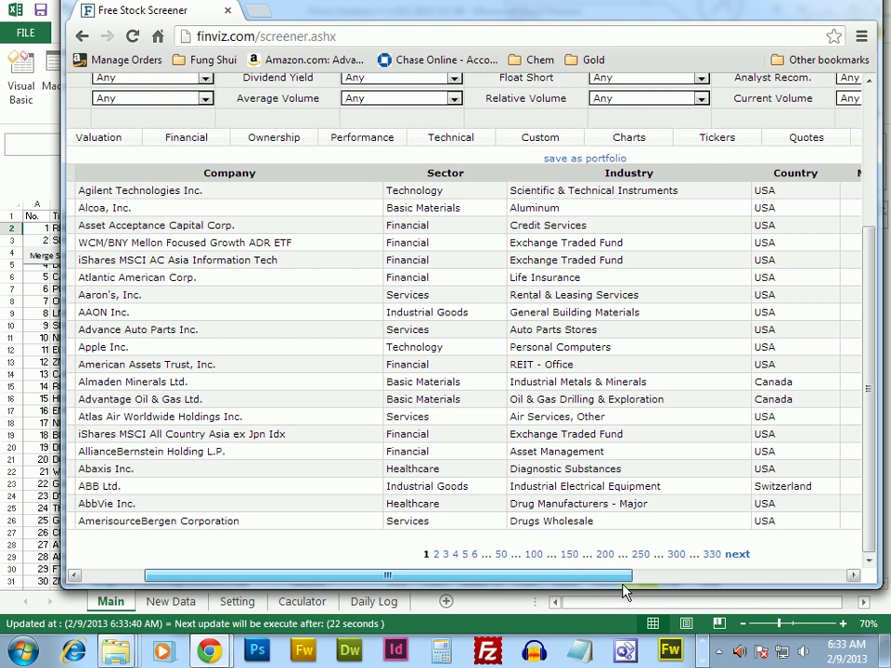
- Scroll the screener overview table right to see the remaining columns
scroll("right", 3)
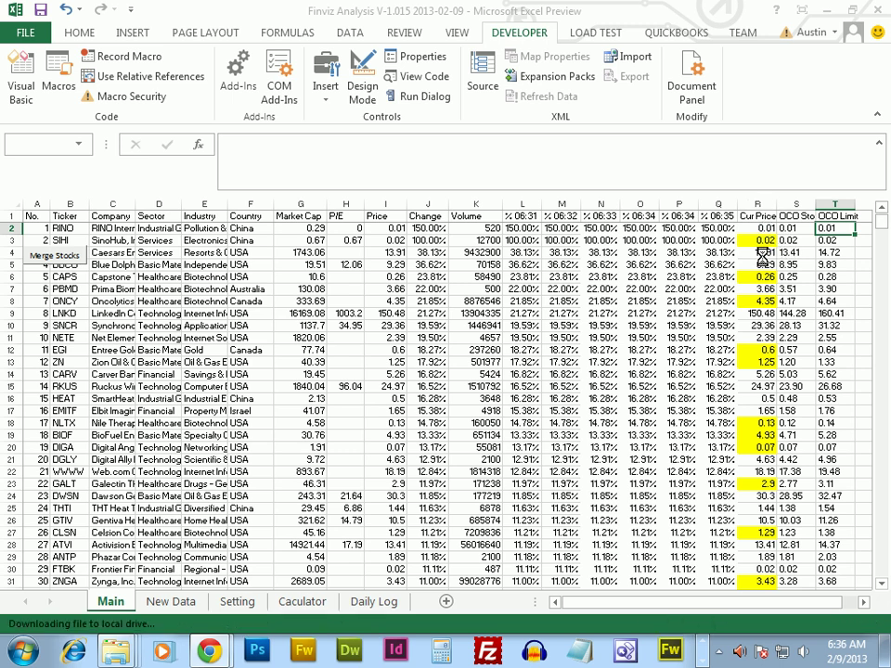
- Let the timed macro append the 06:36 % change column and highlight cheap high-volume stocks
left_click(53, 254)
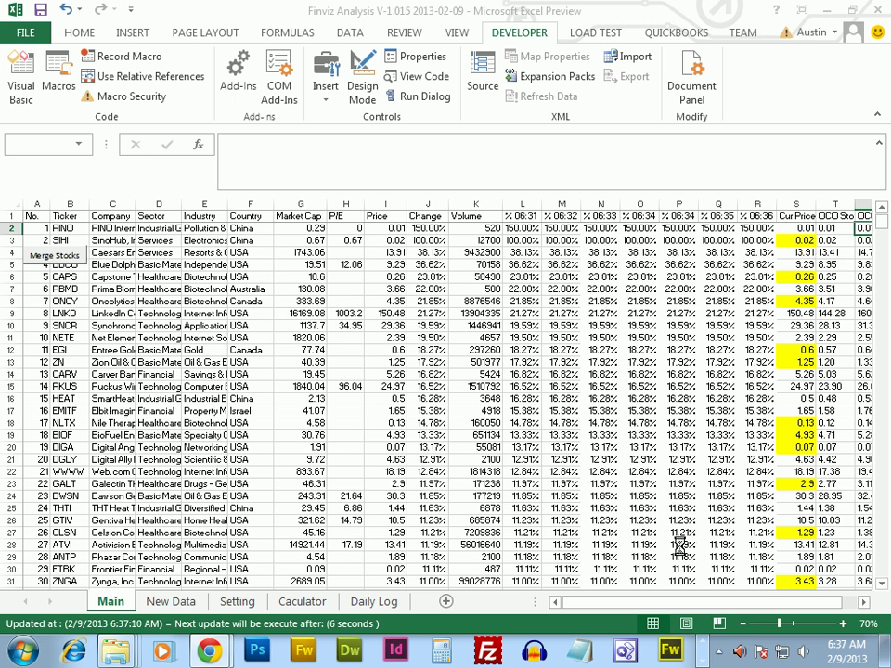
mouse_move(661, 562)
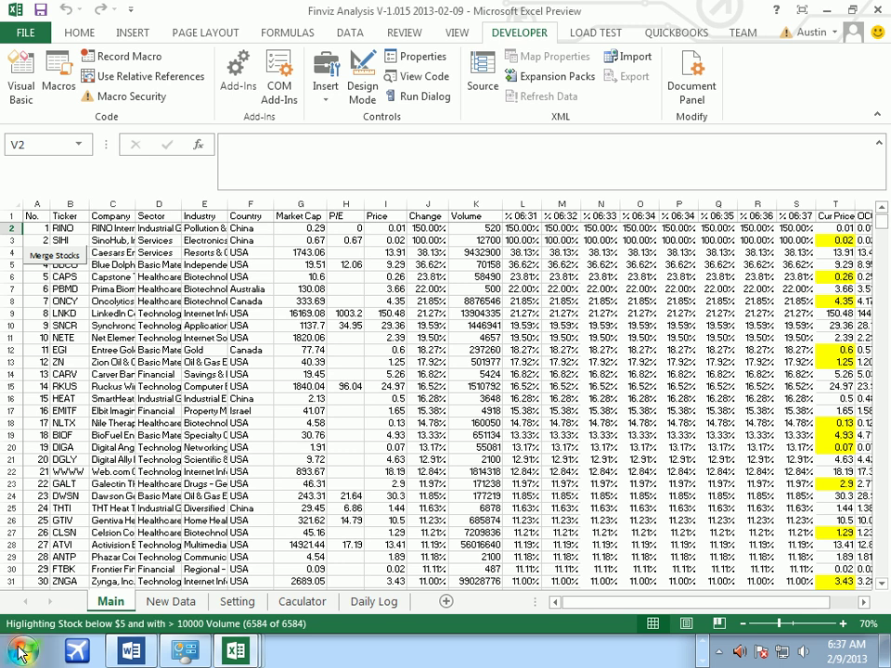
- Show the Setting sheet and select the Local File Storage Location cell E4
left_click(13, 648)
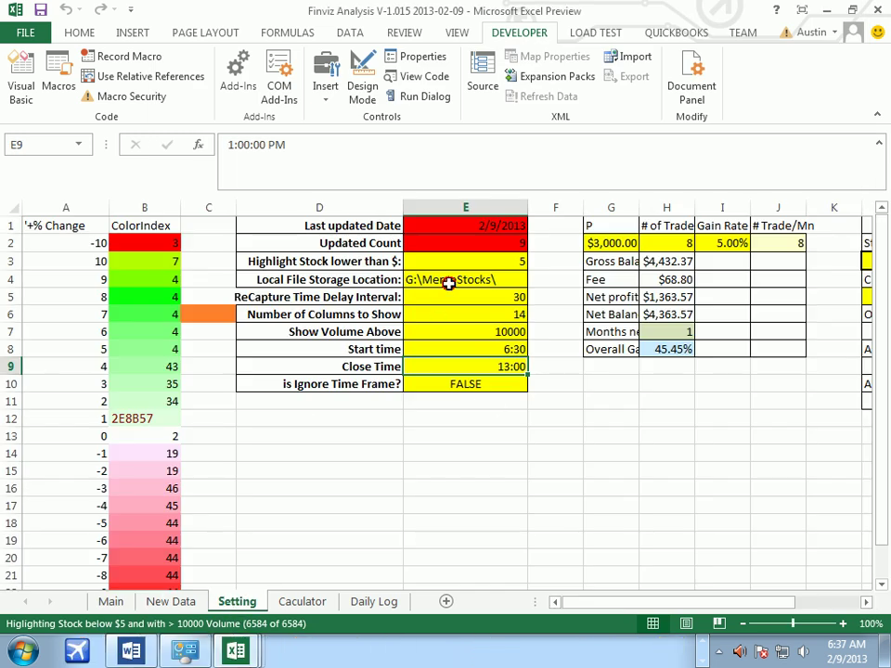
left_click(465, 279)
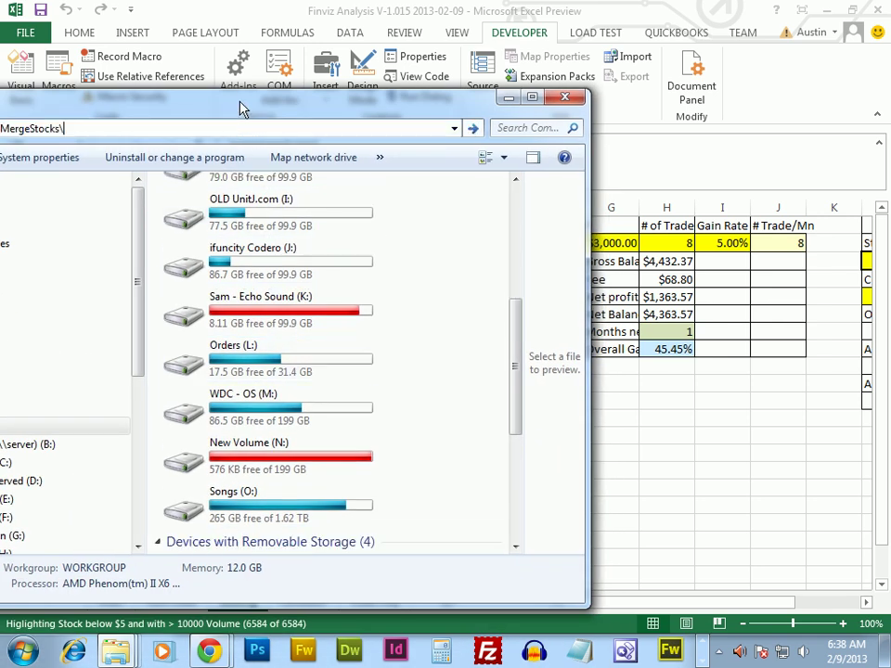
mouse_move(472, 113)
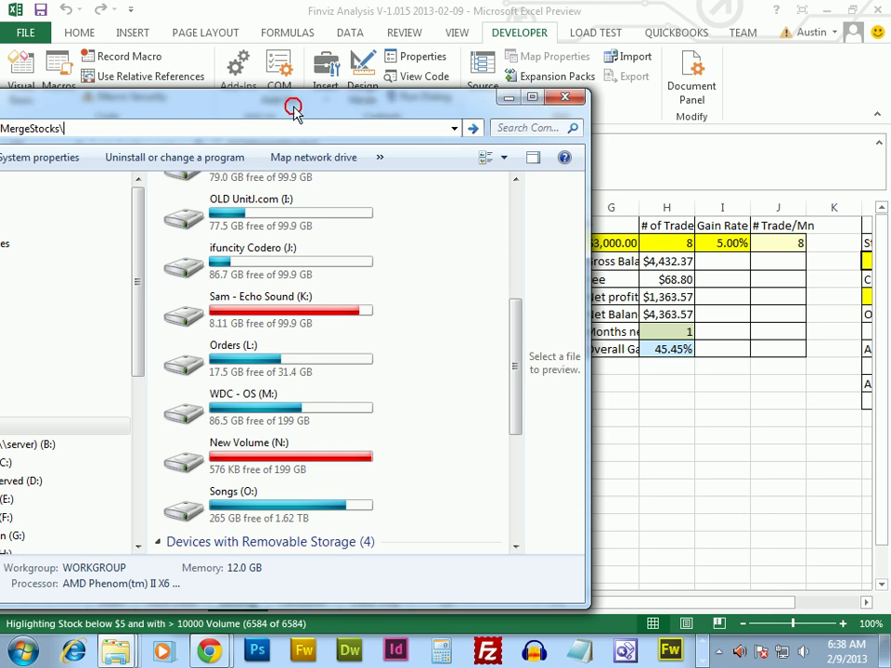
mouse_move(181, 146)
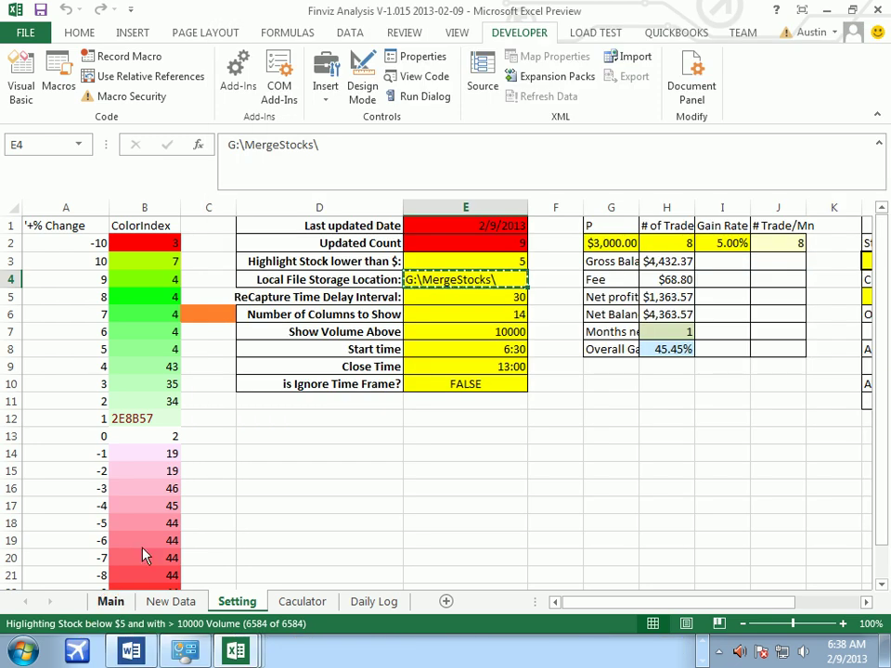
- Leave the Setting sheet and return to the Main sheet of stock data
left_click(464, 314)
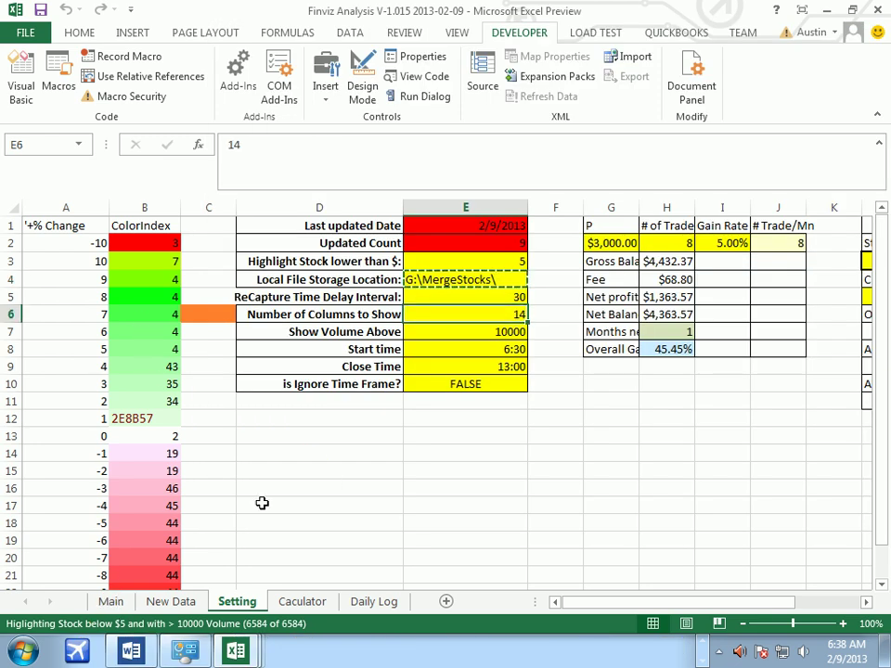
left_click(109, 601)
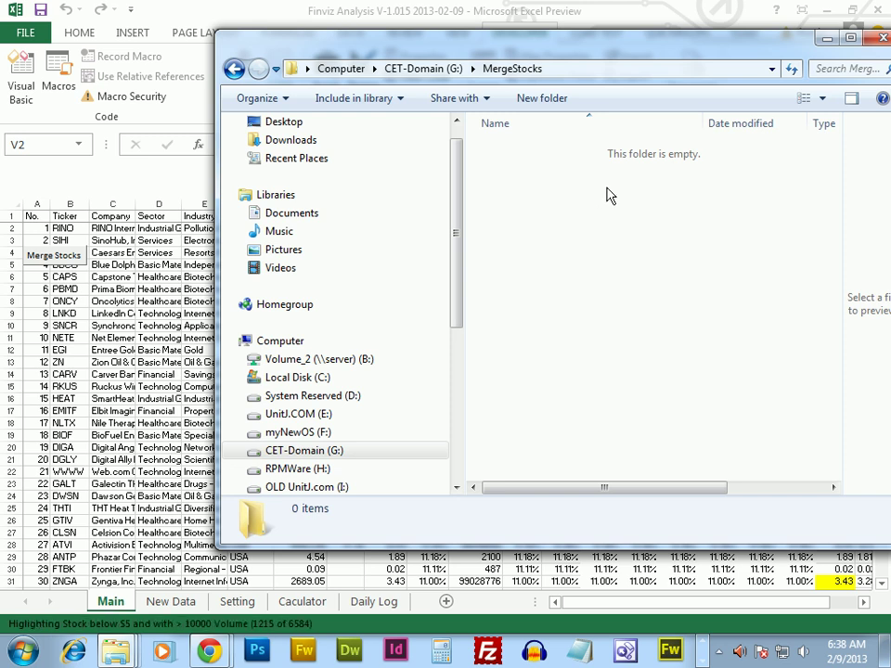
mouse_move(568, 300)
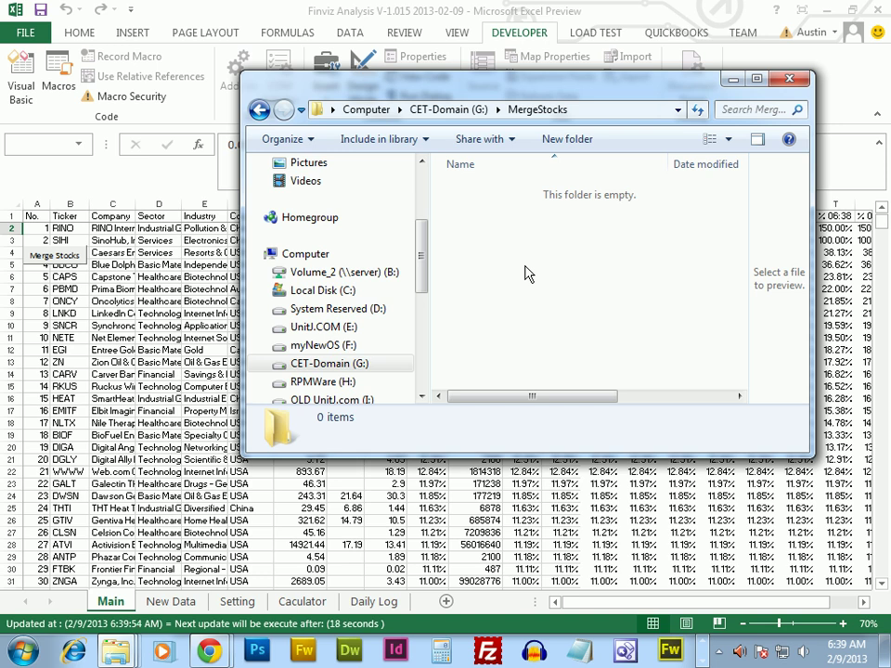
mouse_move(584, 87)
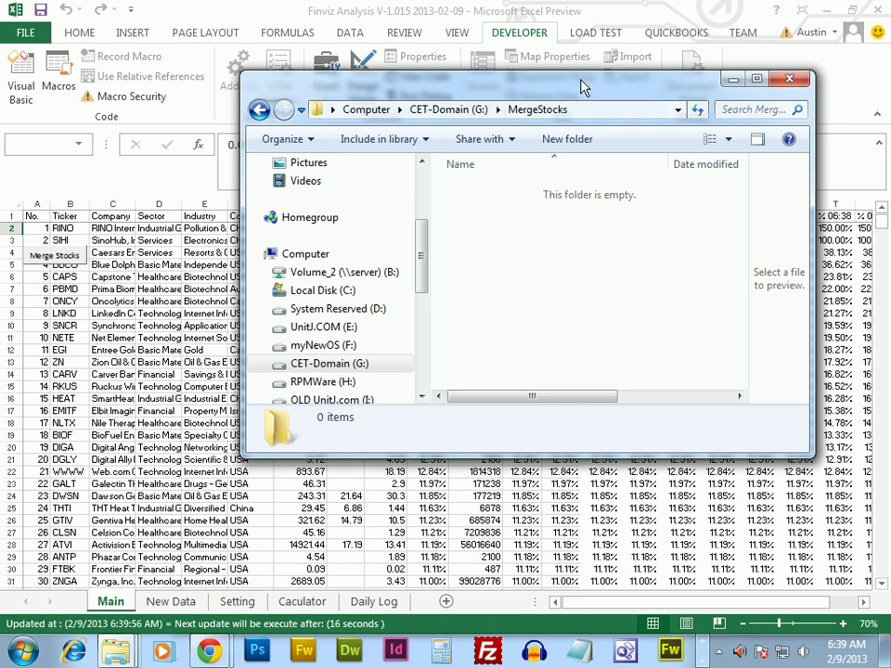
mouse_move(580, 82)
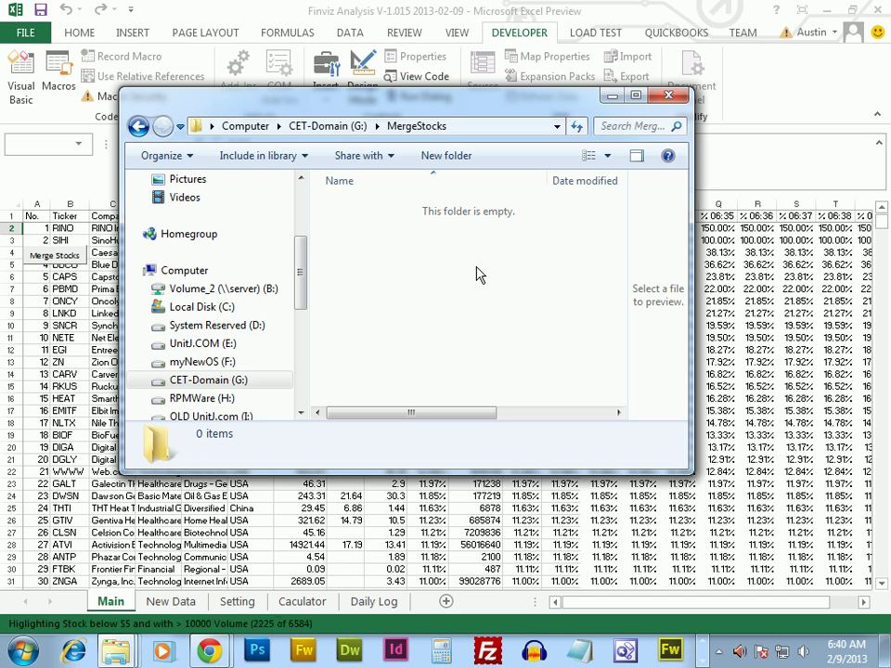
- Close the empty G:\MergeStocks Explorer window to reveal the Main sheet
left_click(138, 125)
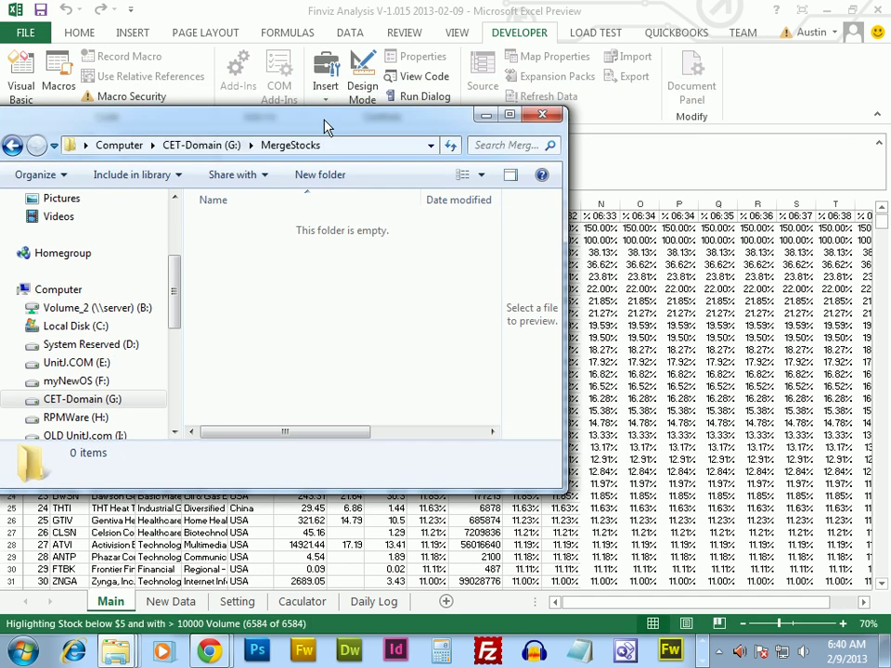
left_click(542, 113)
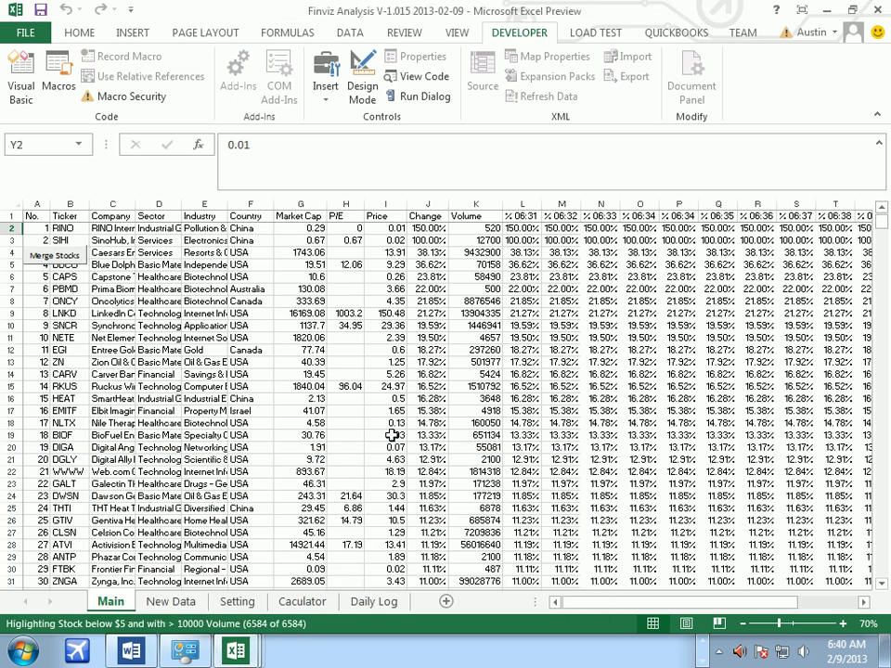
left_click(237, 602)
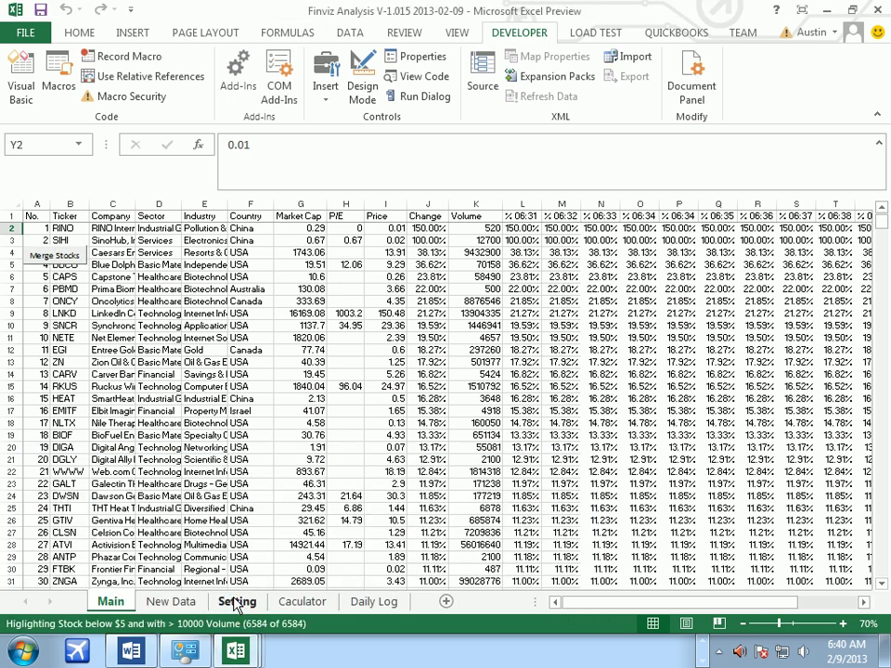
left_click(237, 601)
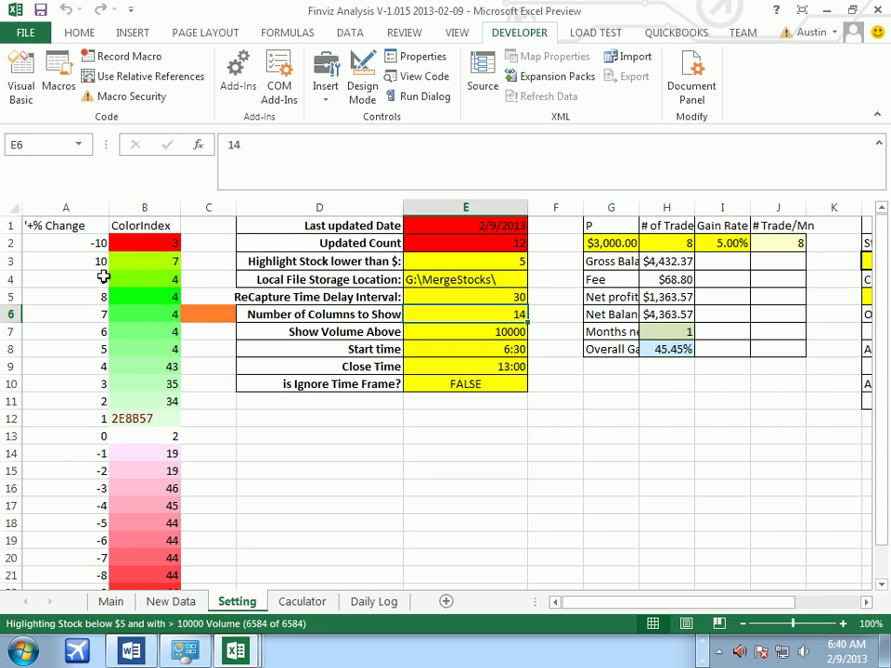
left_click(65, 243)
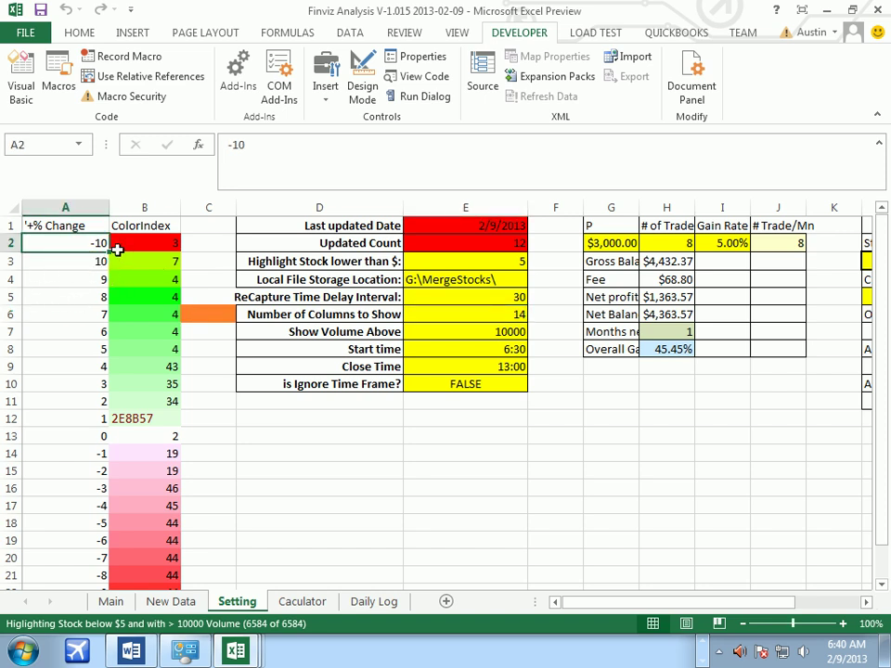
left_click(145, 242)
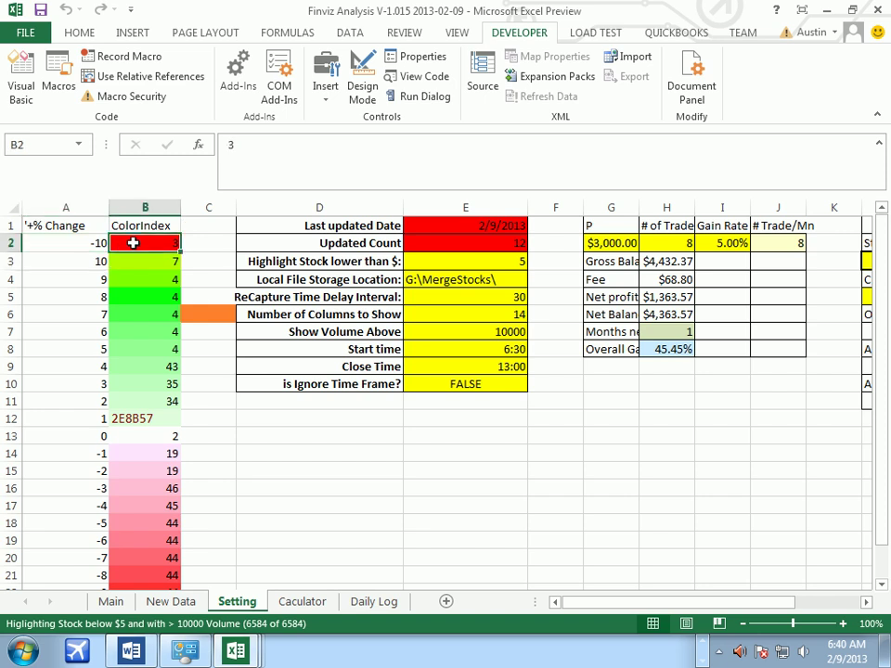
left_click(65, 261)
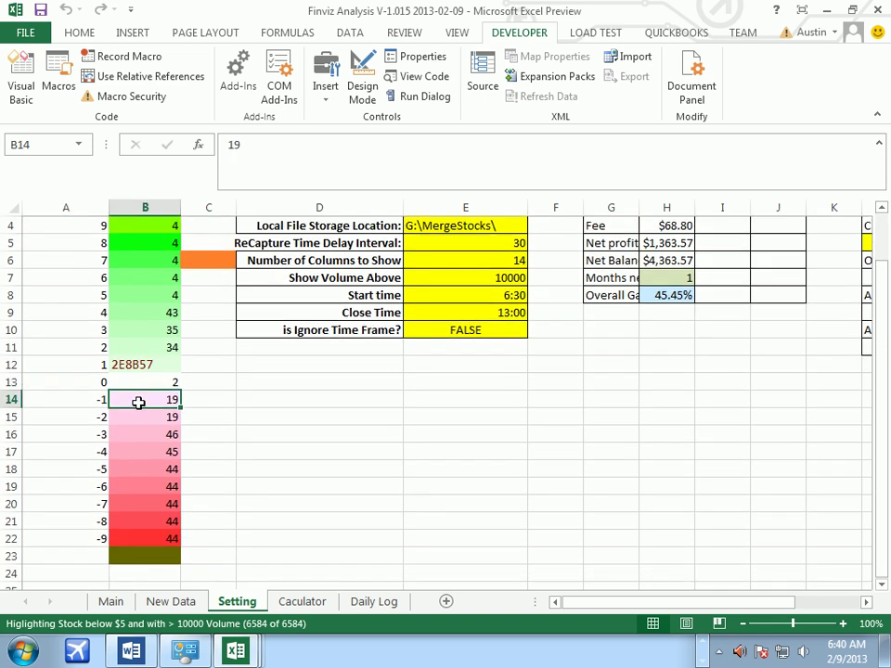
scroll("down", 3)
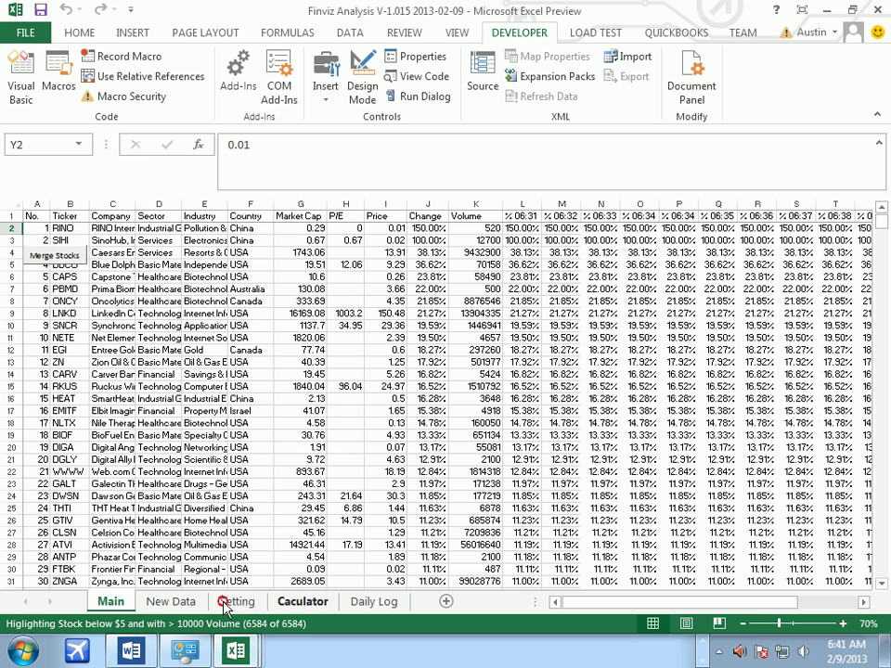
- Pass through the Setting and Caculator sheets to the Daily Log of dated trades
left_click(237, 602)
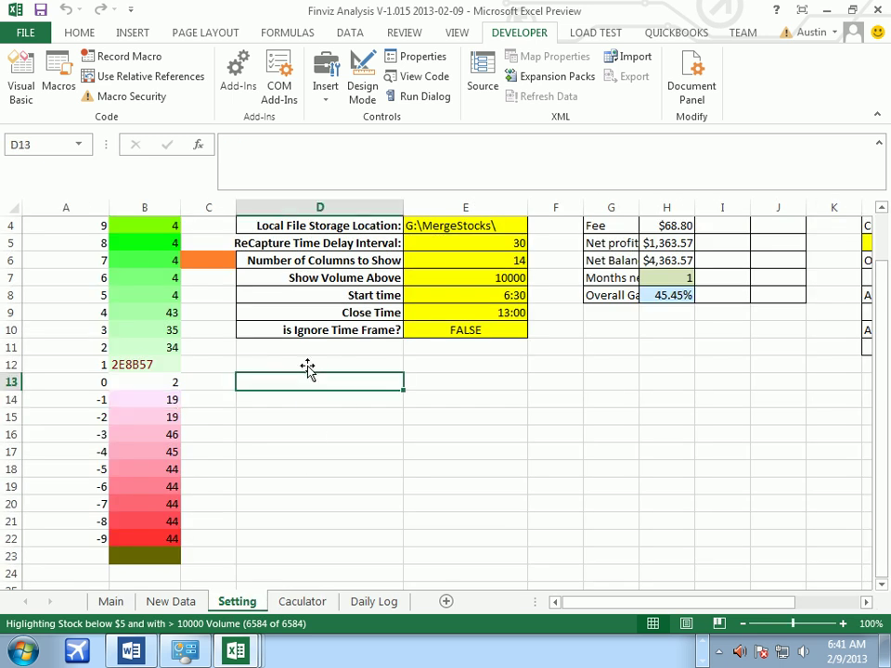
scroll("up", 3)
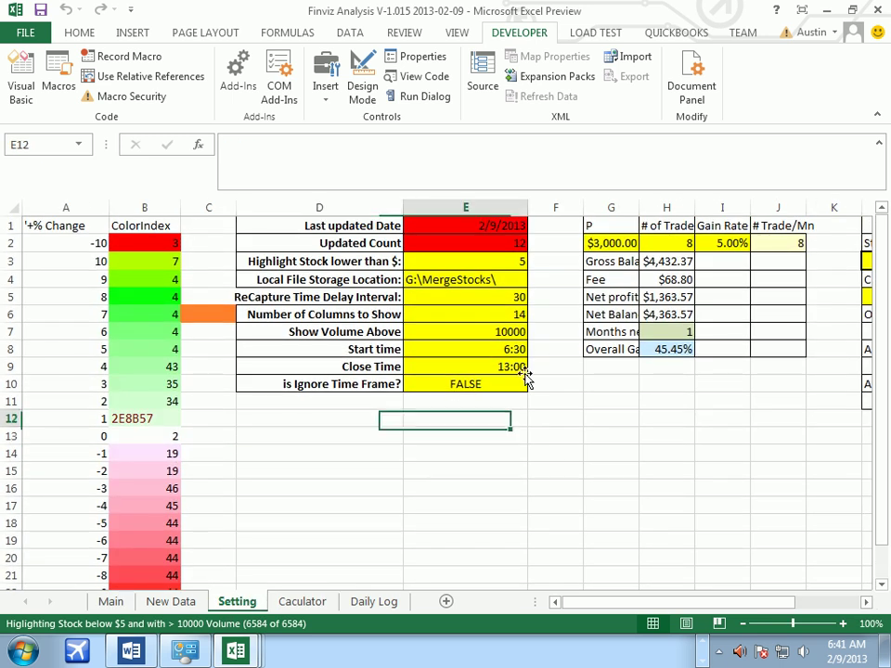
left_click(611, 420)
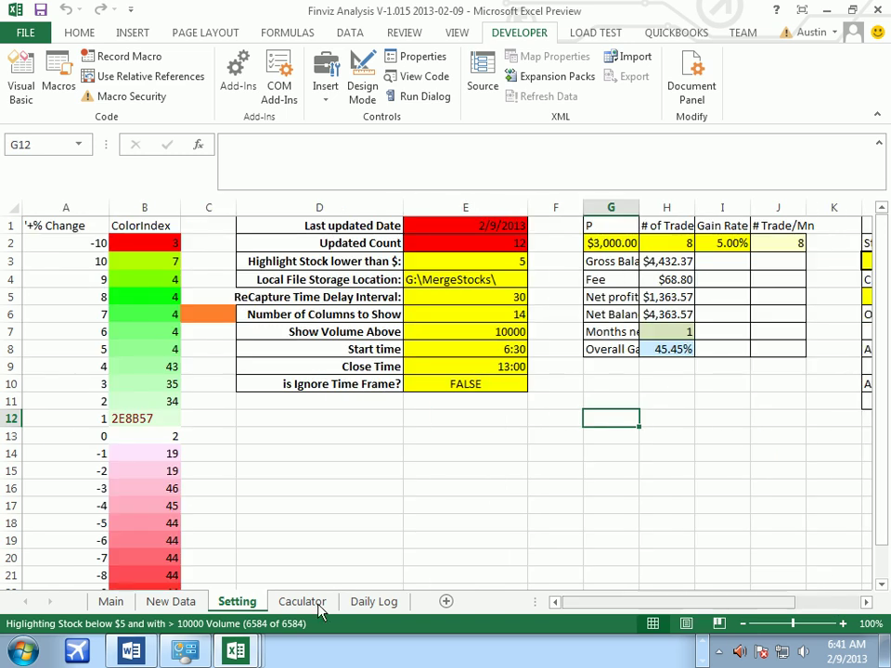
left_click(301, 601)
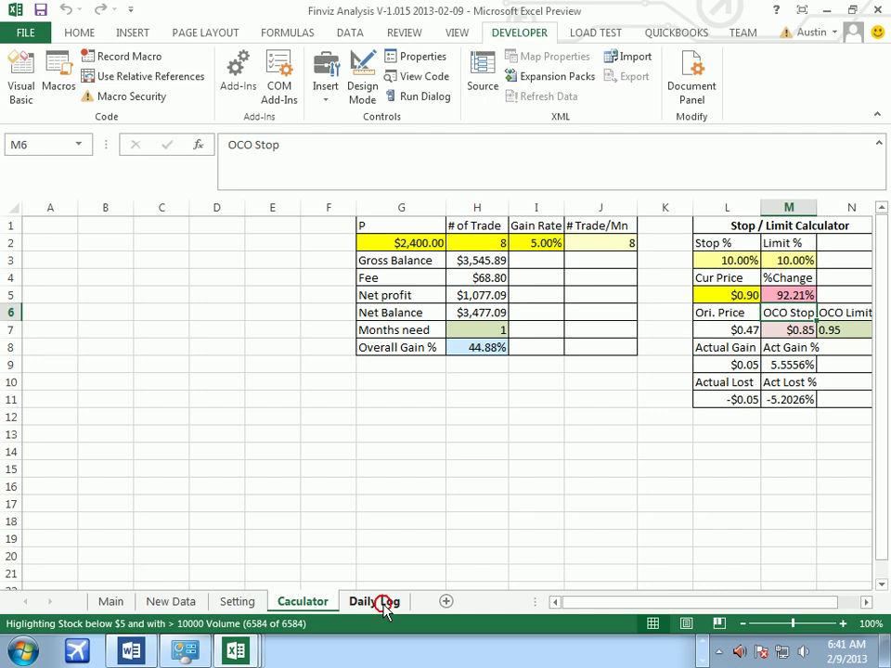
left_click(374, 602)
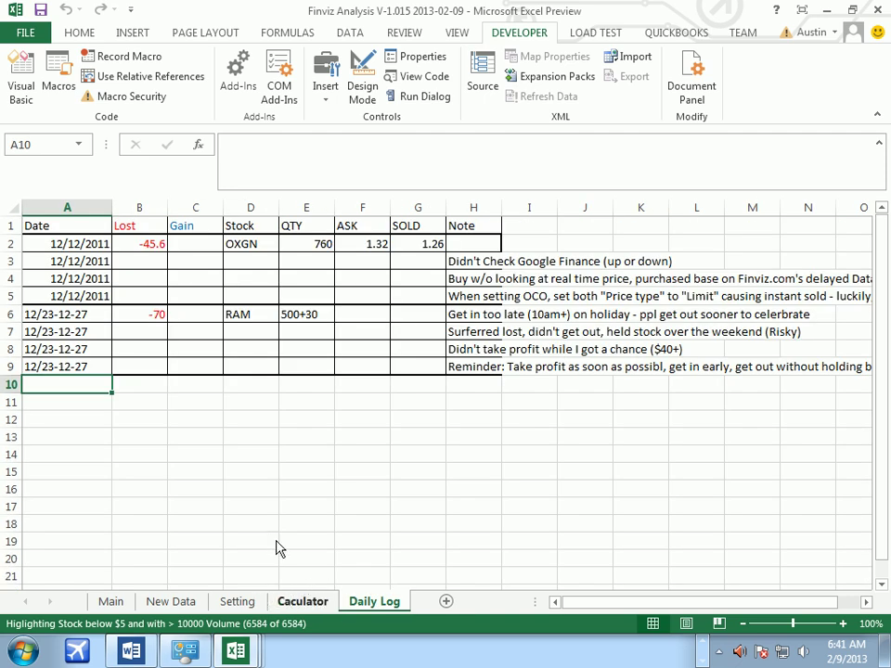